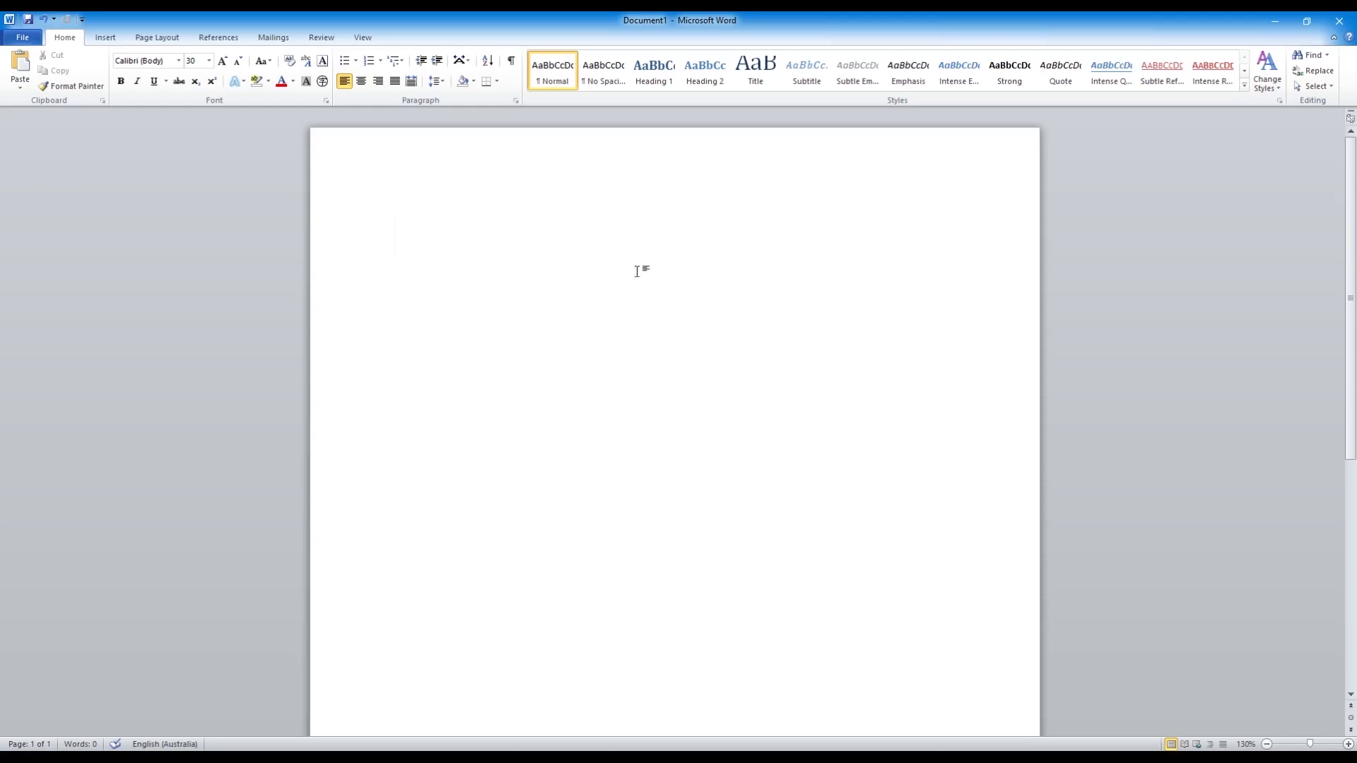
mouse_move(378, 272)
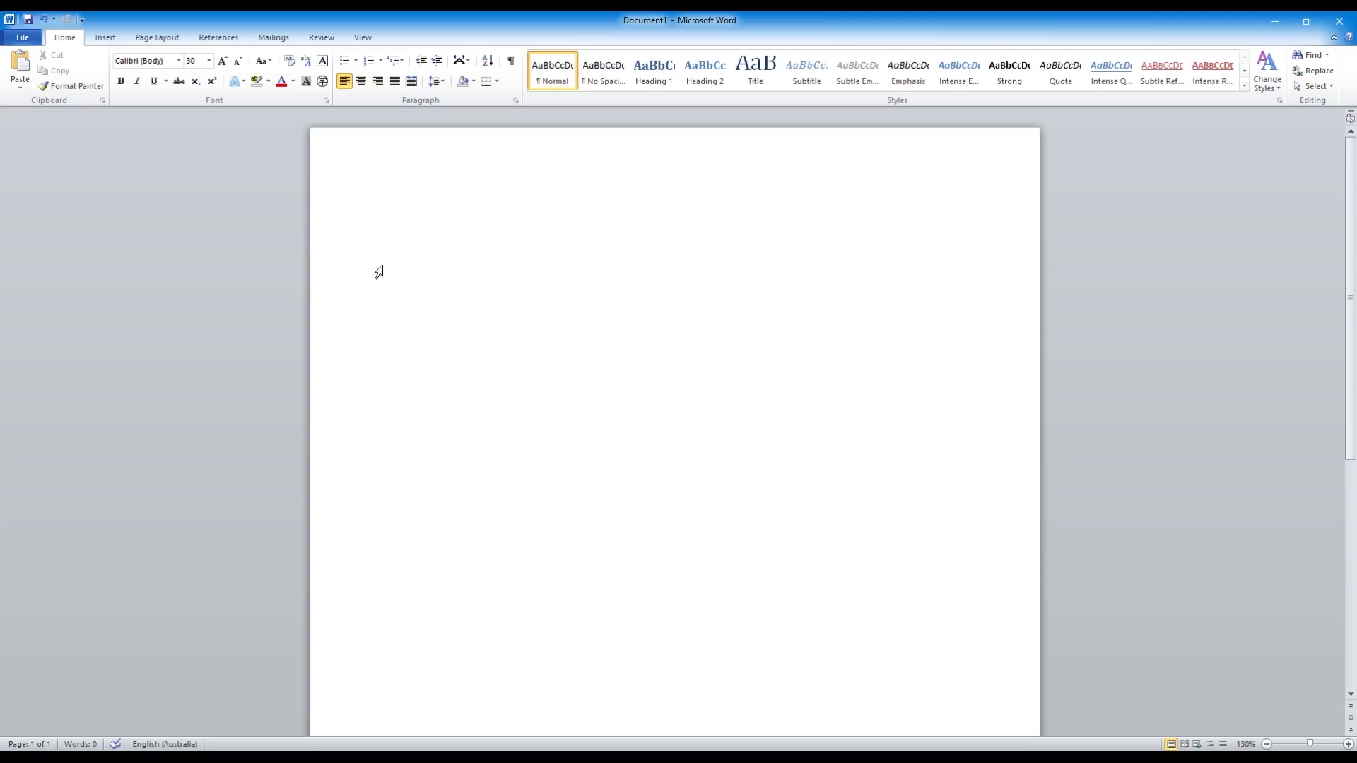
- Insert an empty equation placeholder on the blank page via Insert > Equation
click(379, 272)
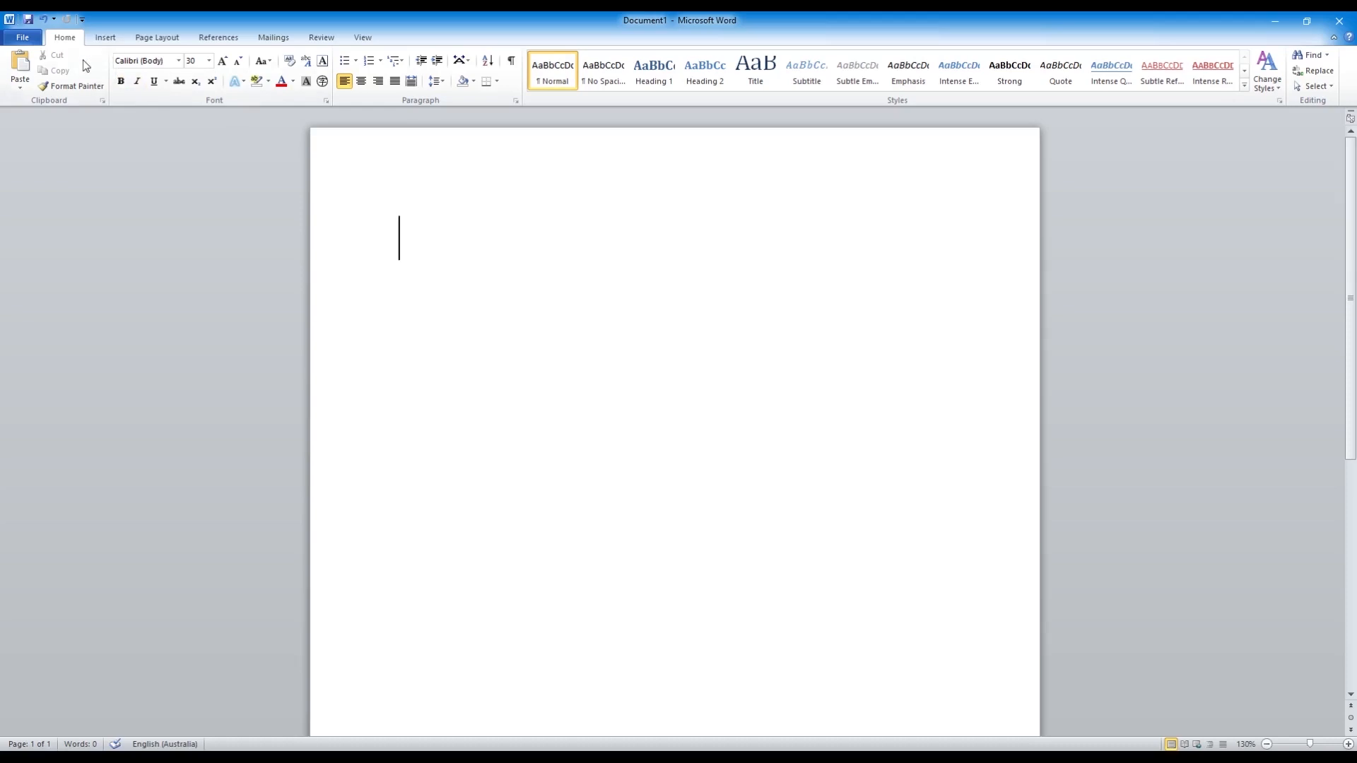
click(104, 37)
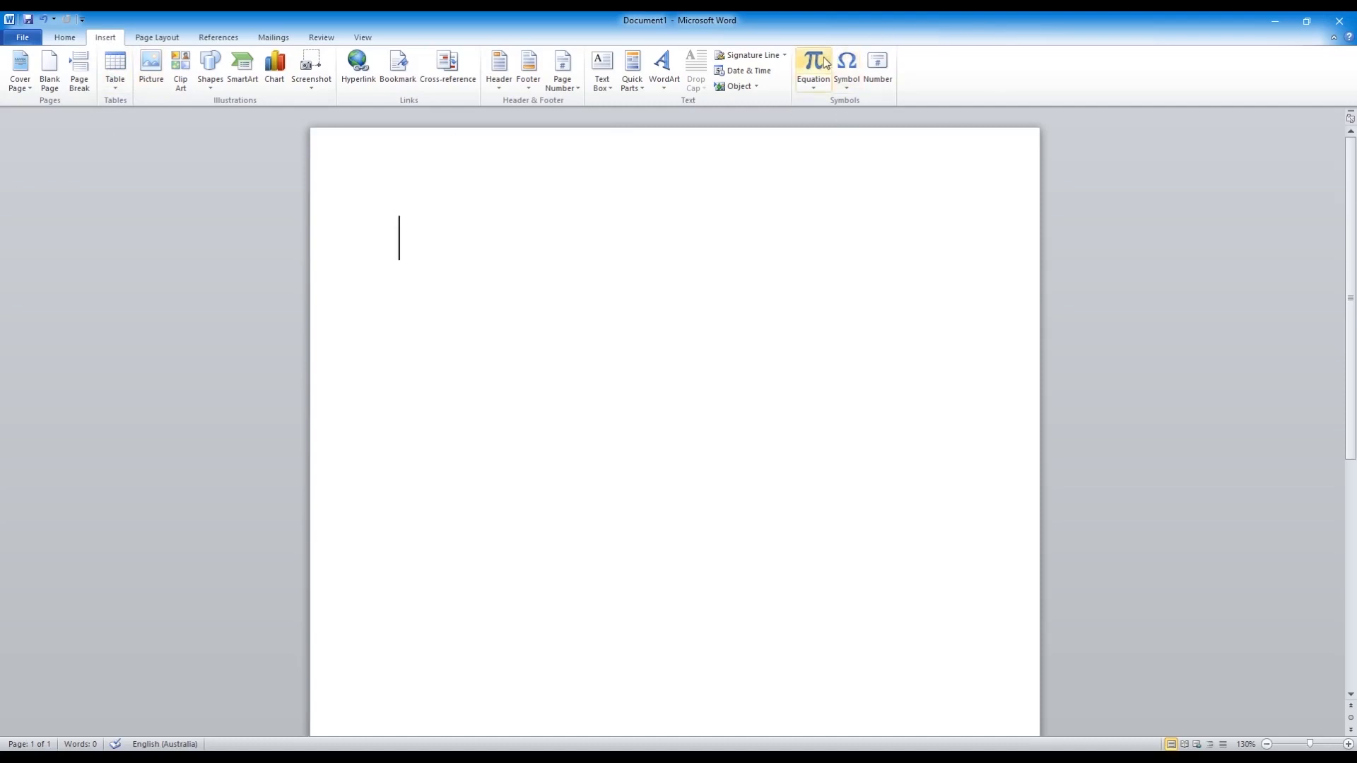
click(814, 60)
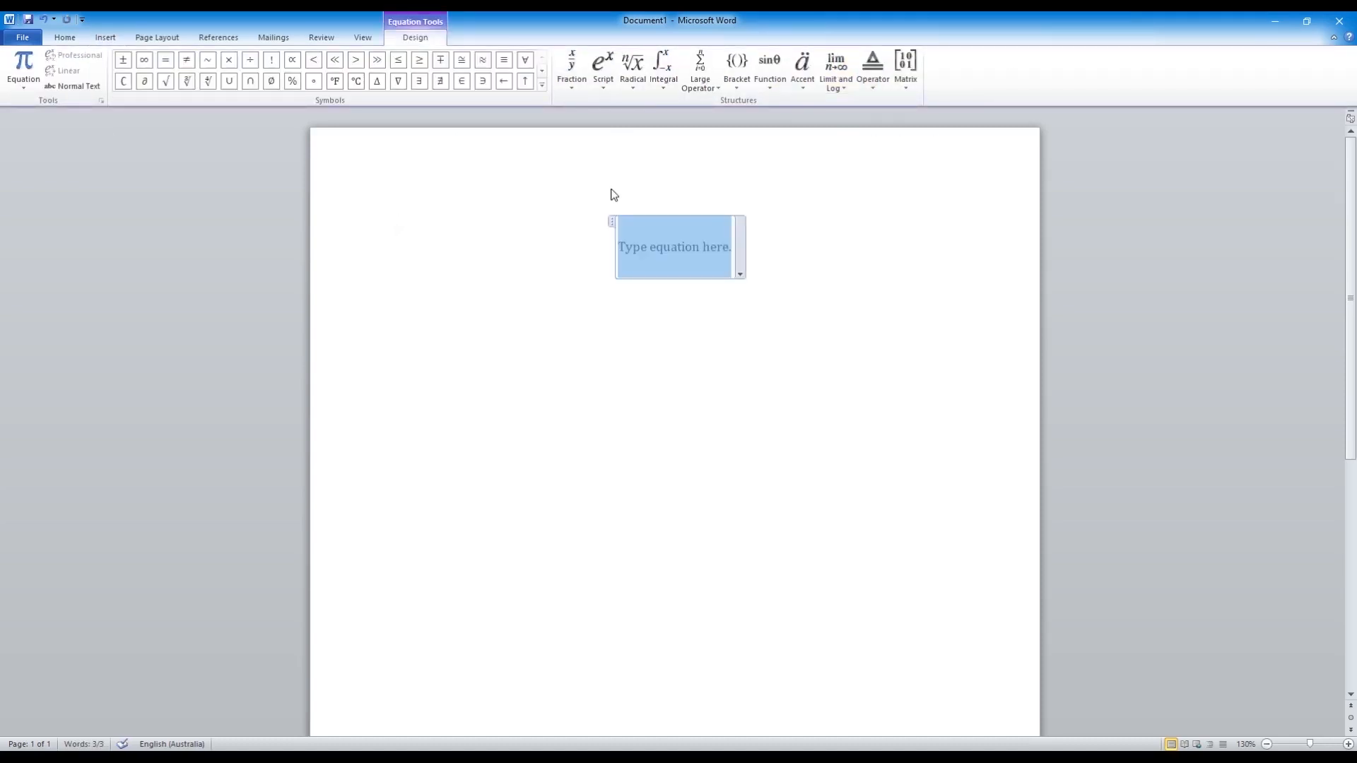
mouse_move(591, 193)
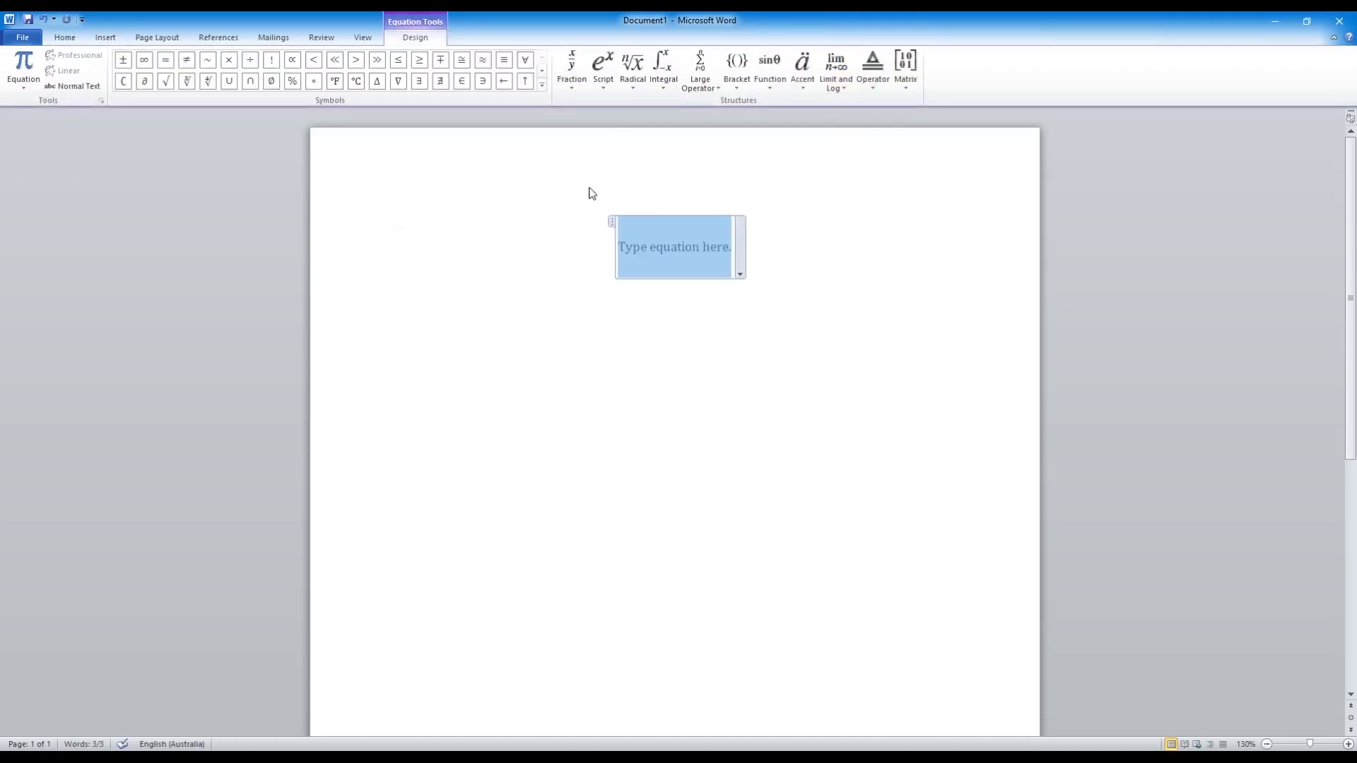
mouse_move(664, 70)
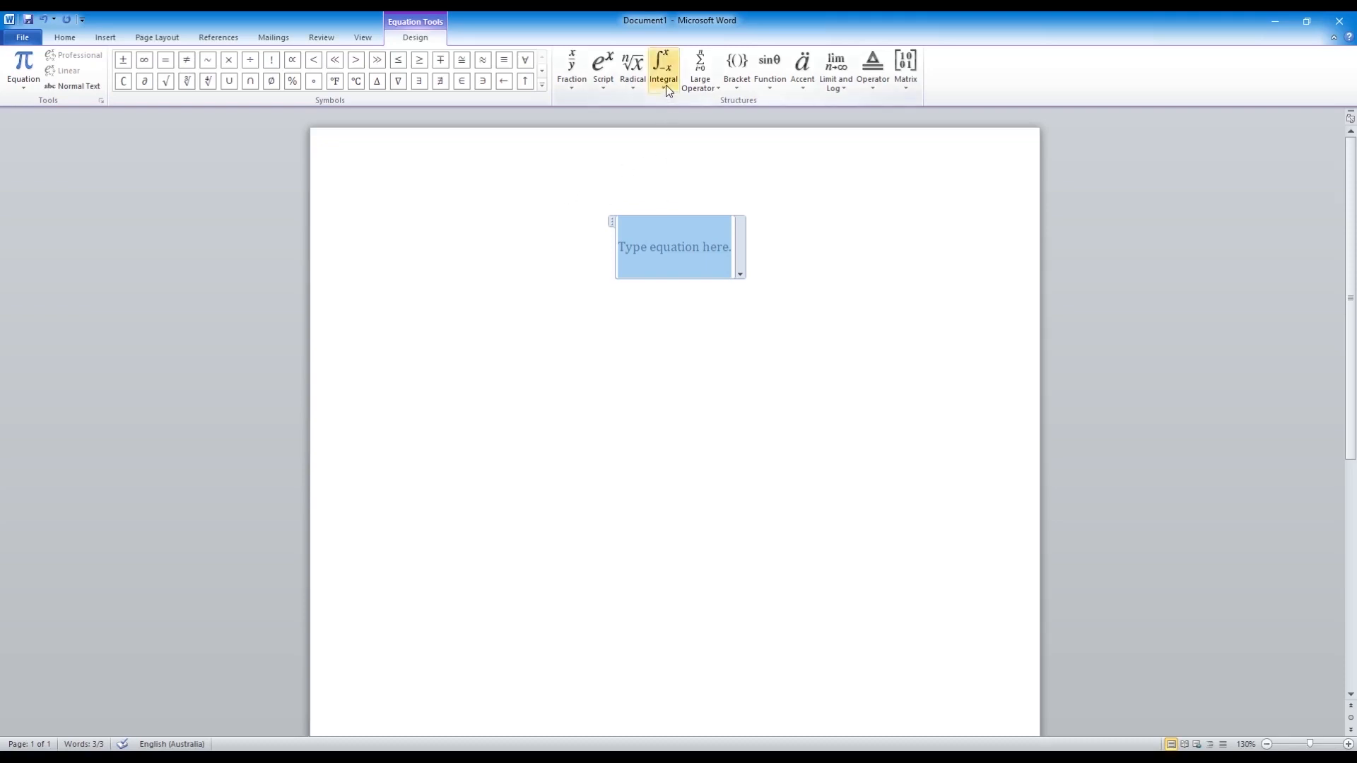
- Insert the integral template with upper and lower limits, for limits 1 and 2
click(663, 67)
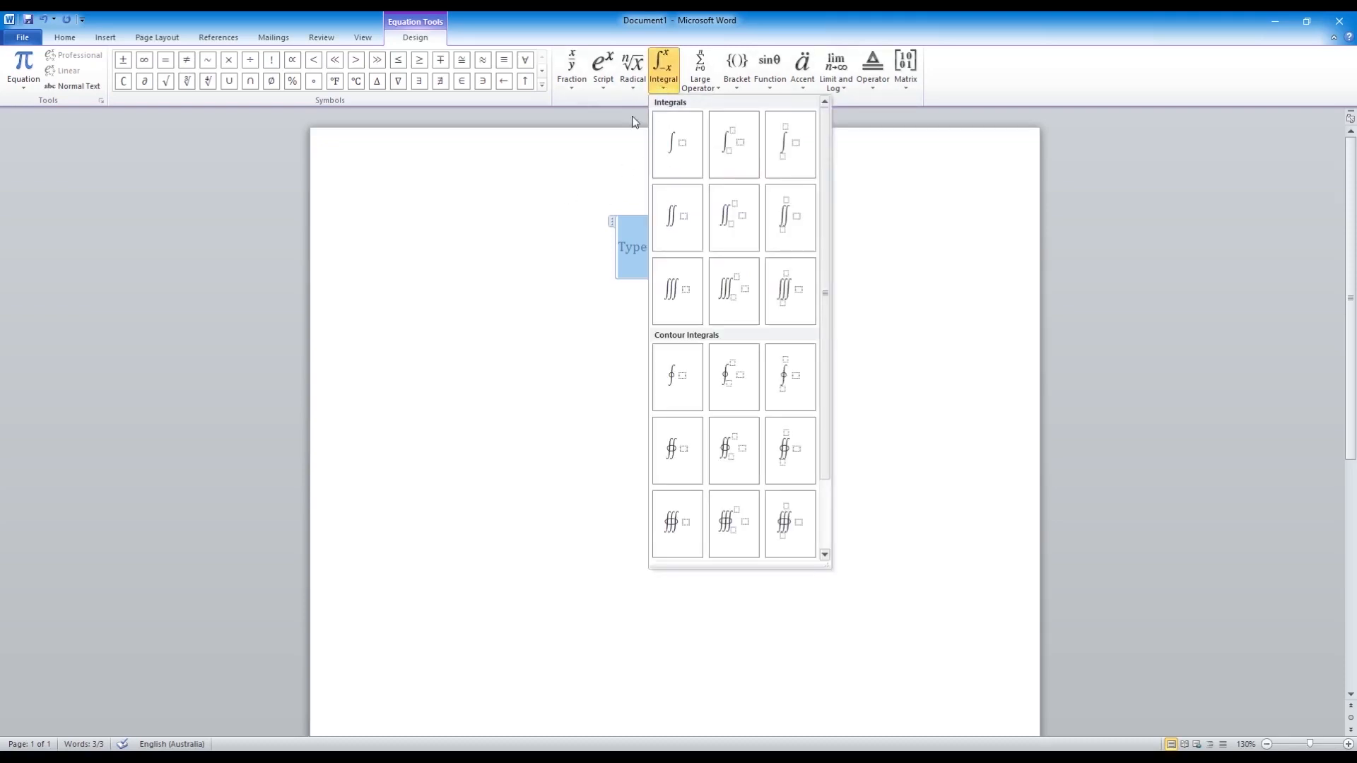
mouse_move(677, 144)
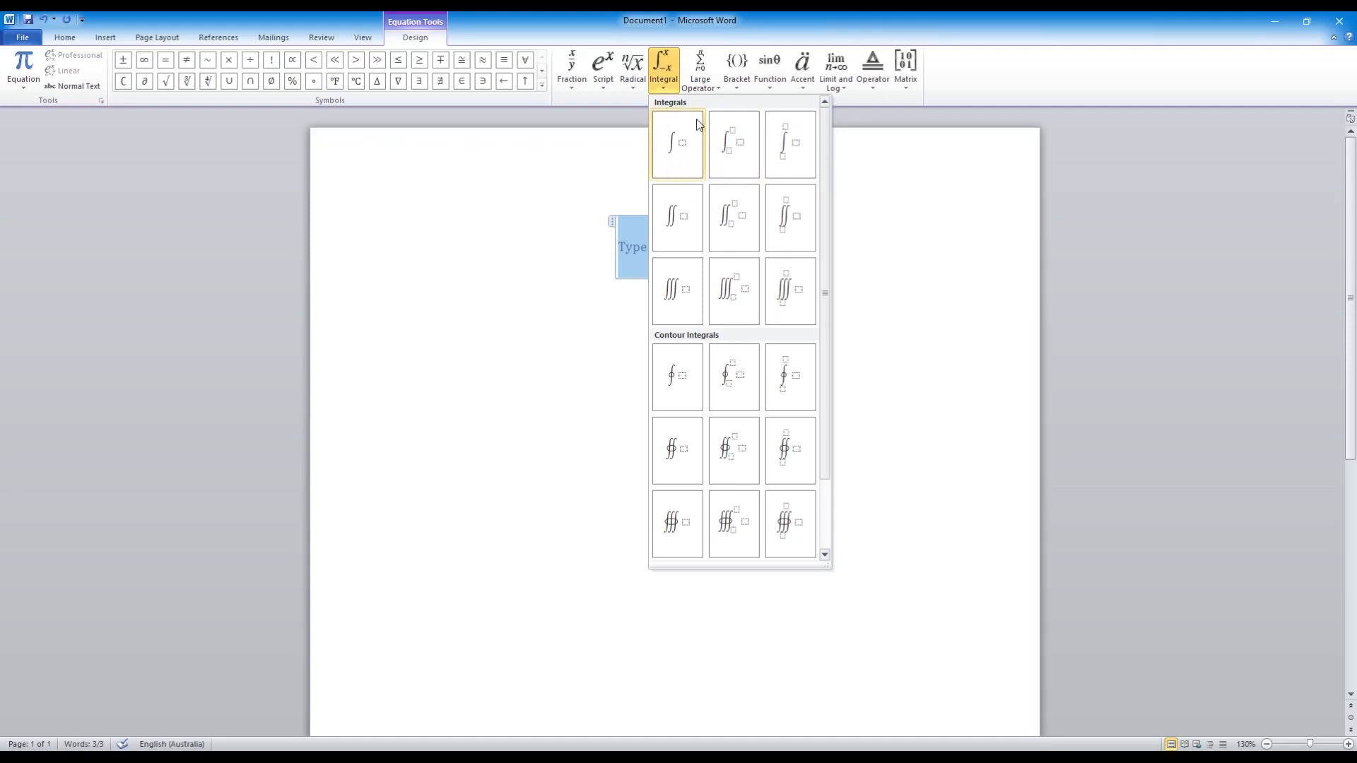
mouse_move(753, 145)
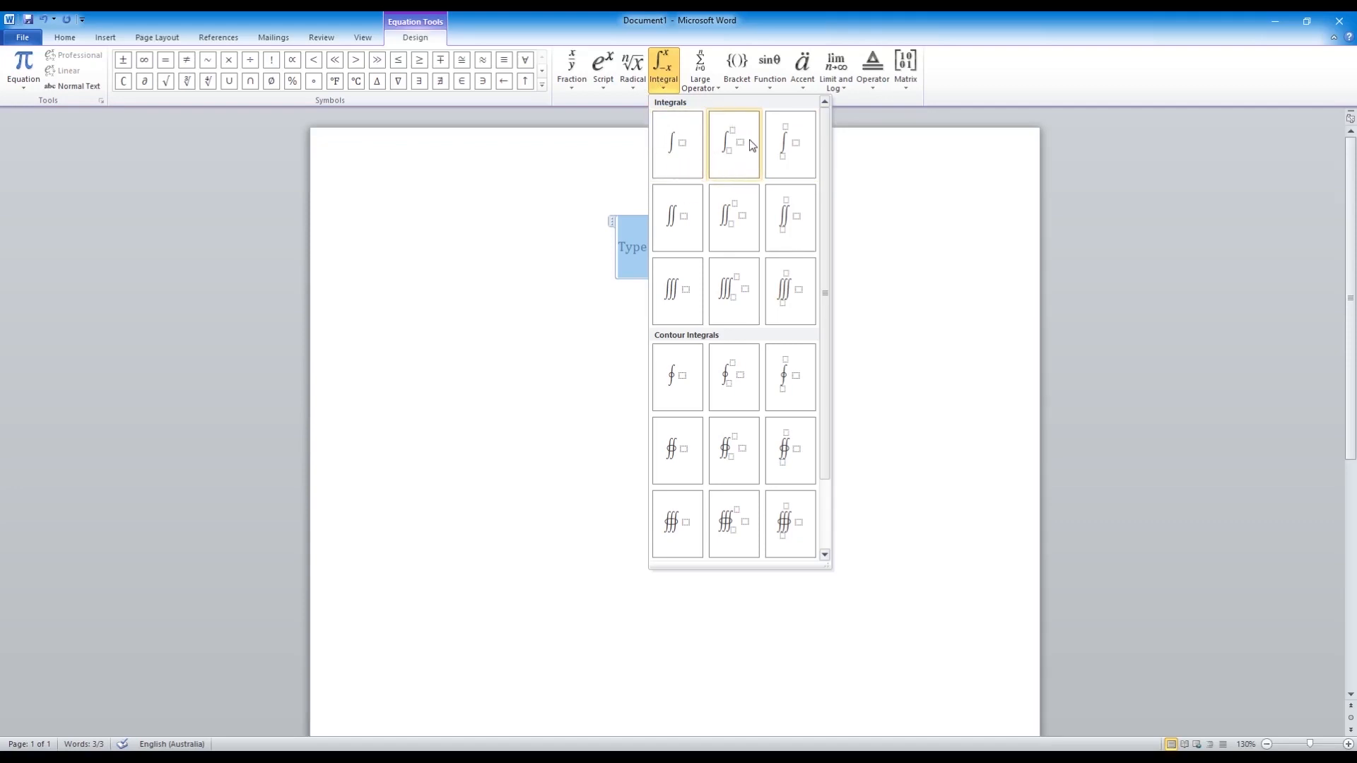
mouse_move(730, 163)
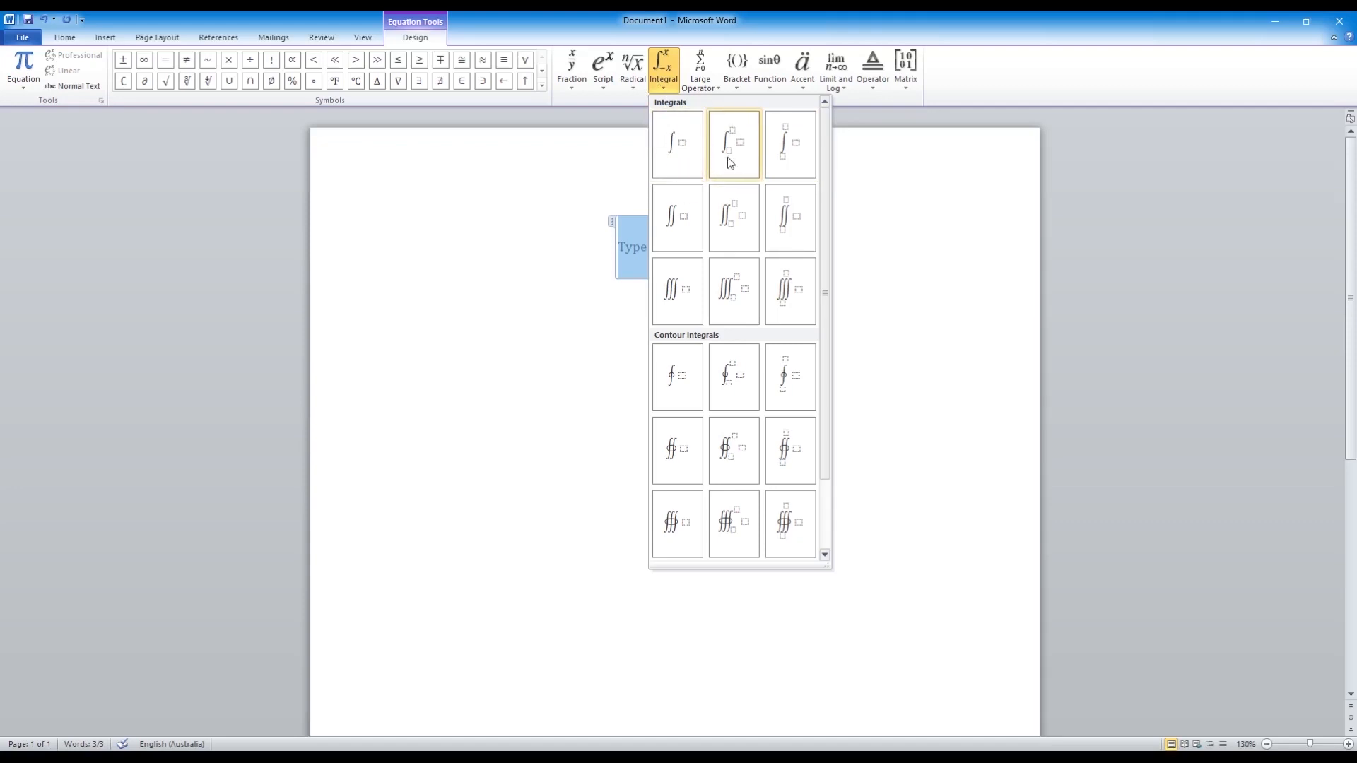
mouse_move(686, 274)
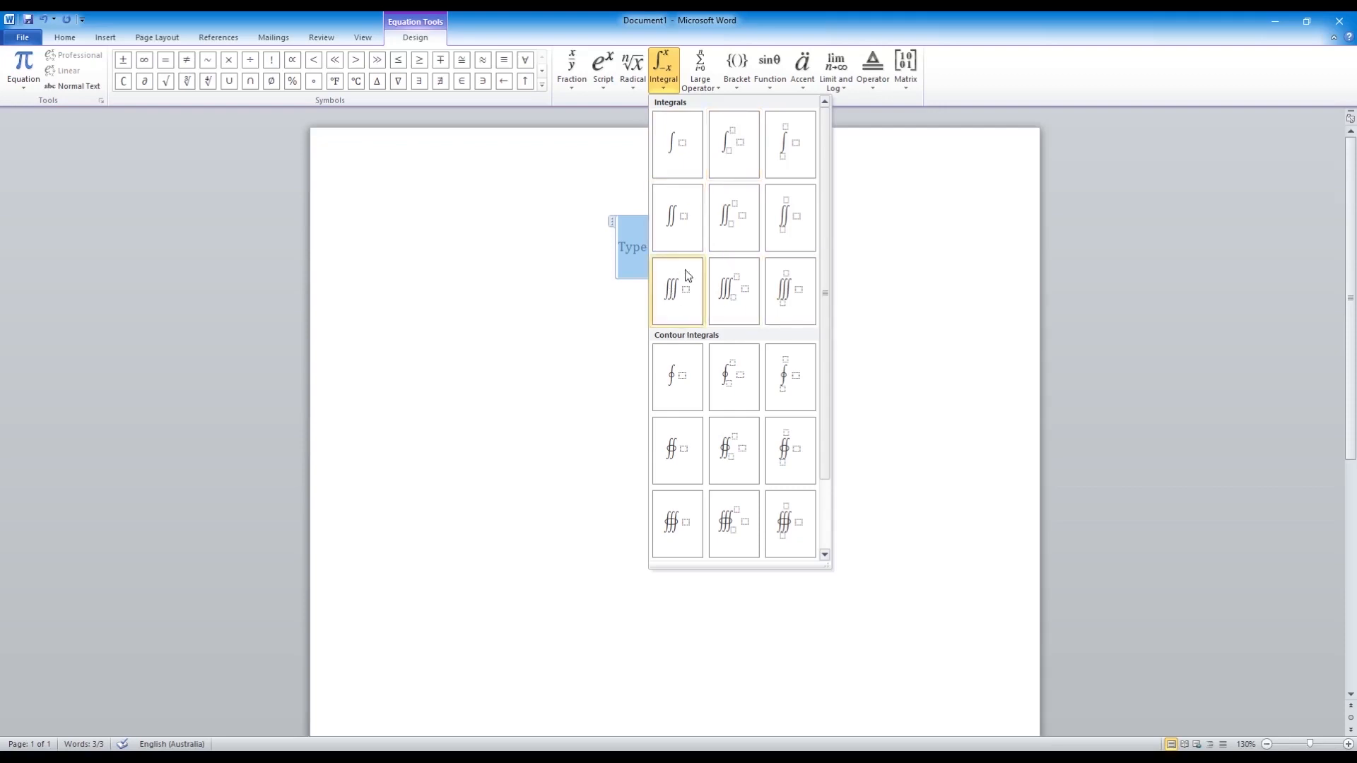
mouse_move(738, 152)
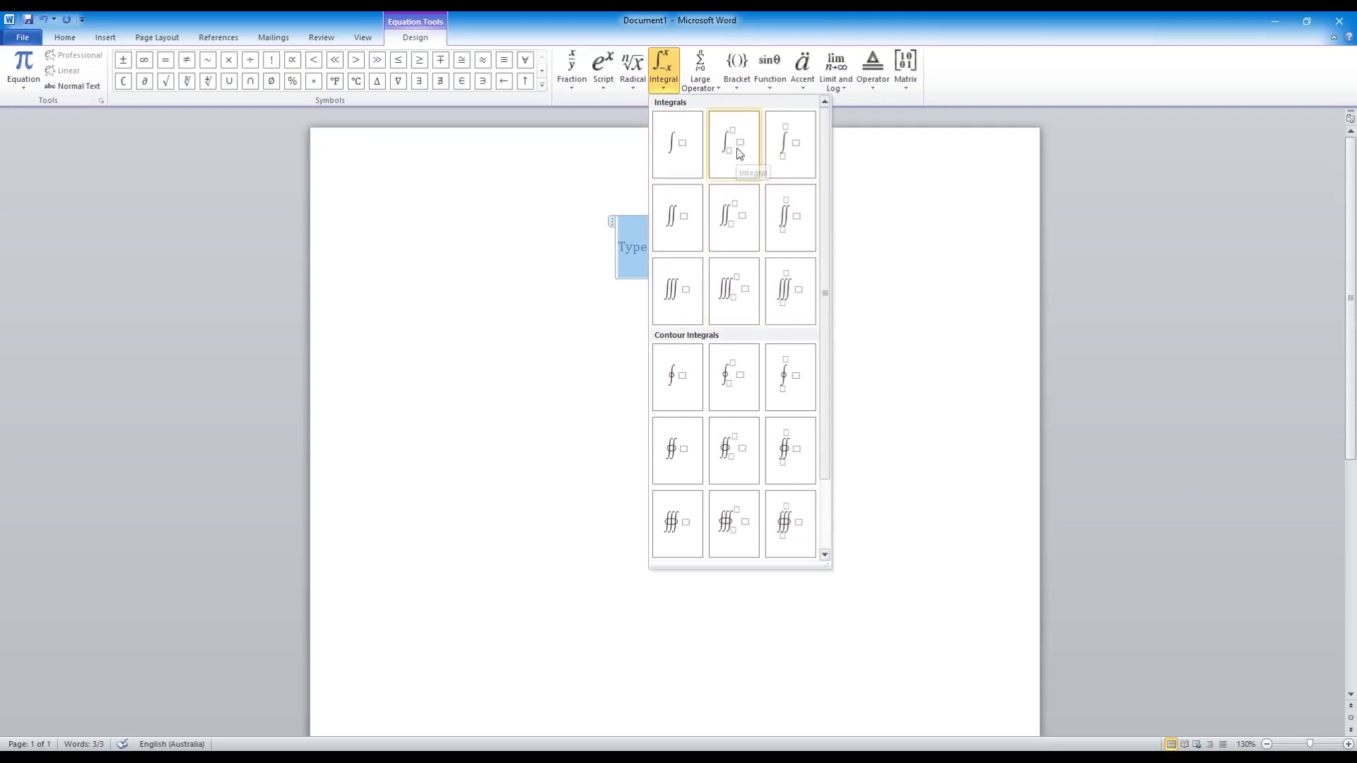
click(732, 142)
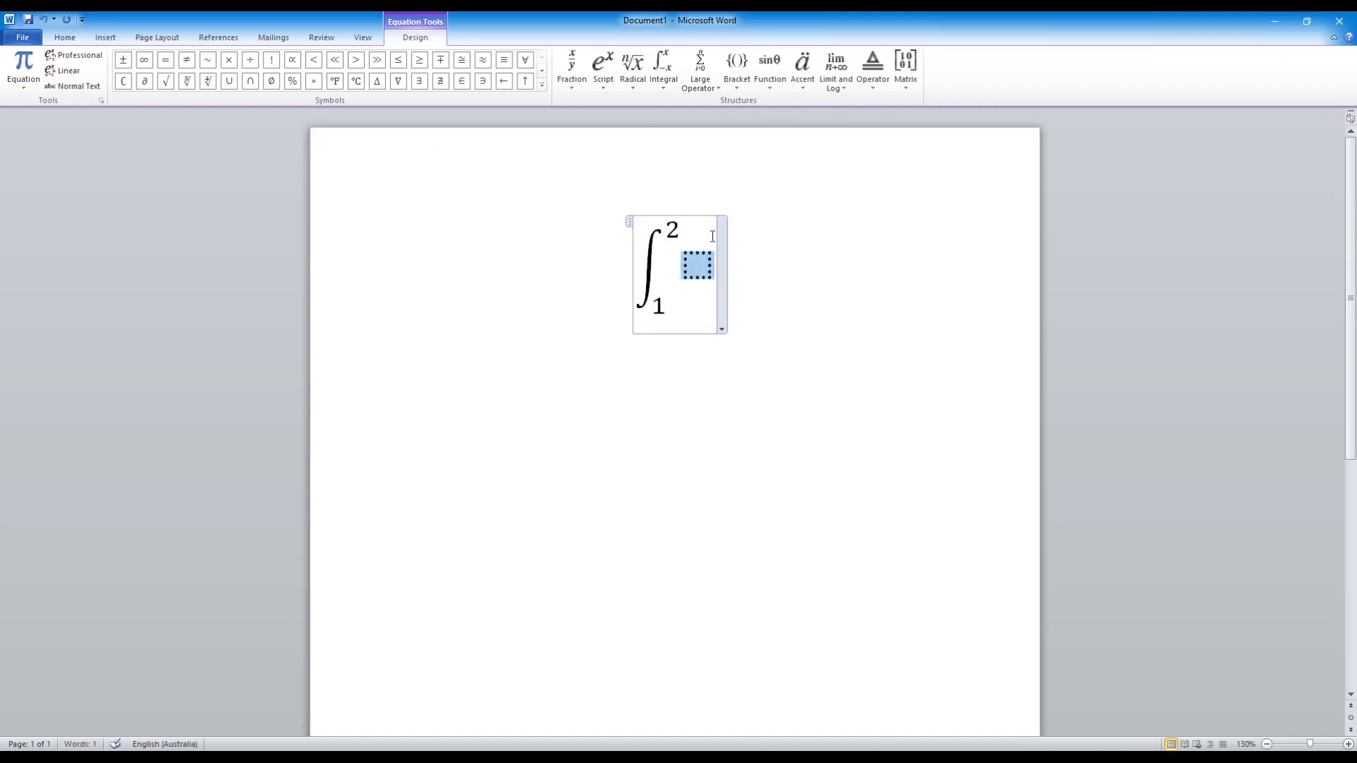
- Fill the integrand with sin of a square root containing x² − 1, then dx
click(769, 63)
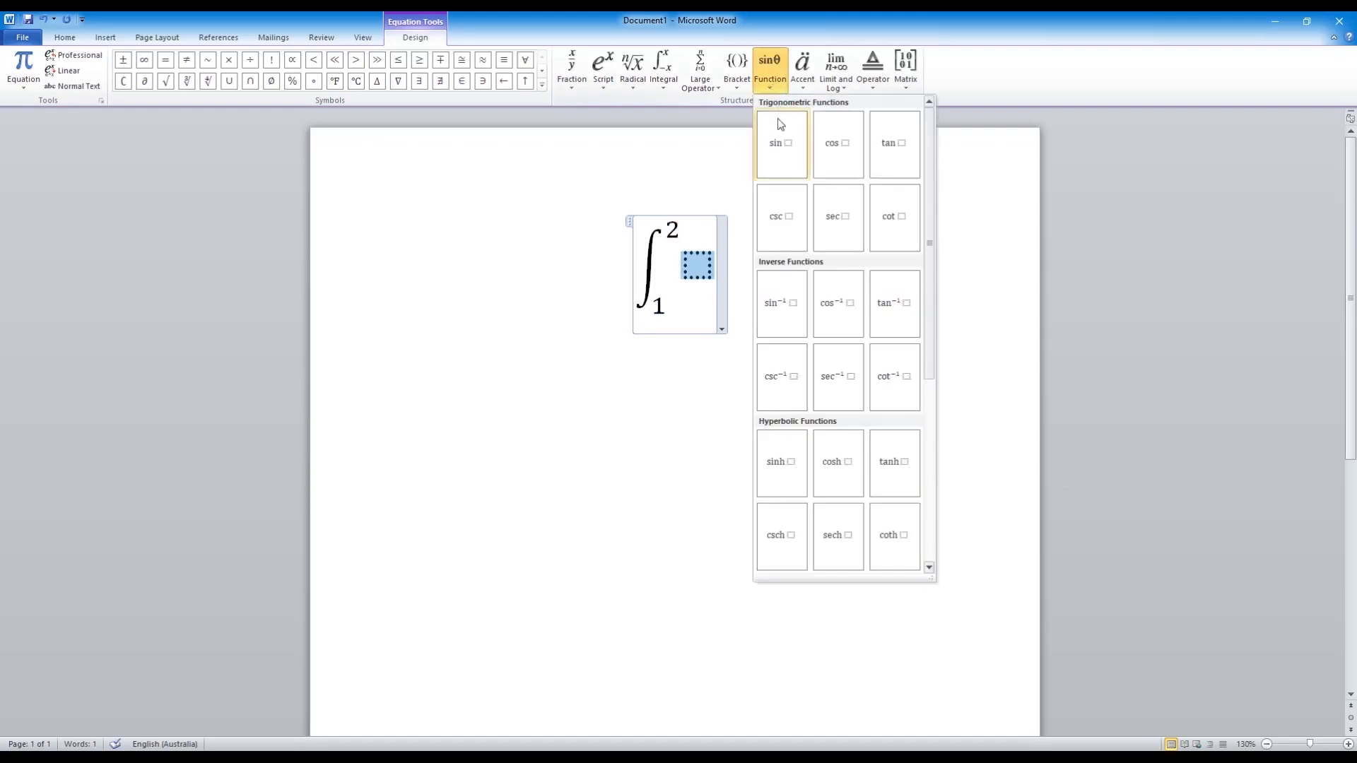
click(781, 143)
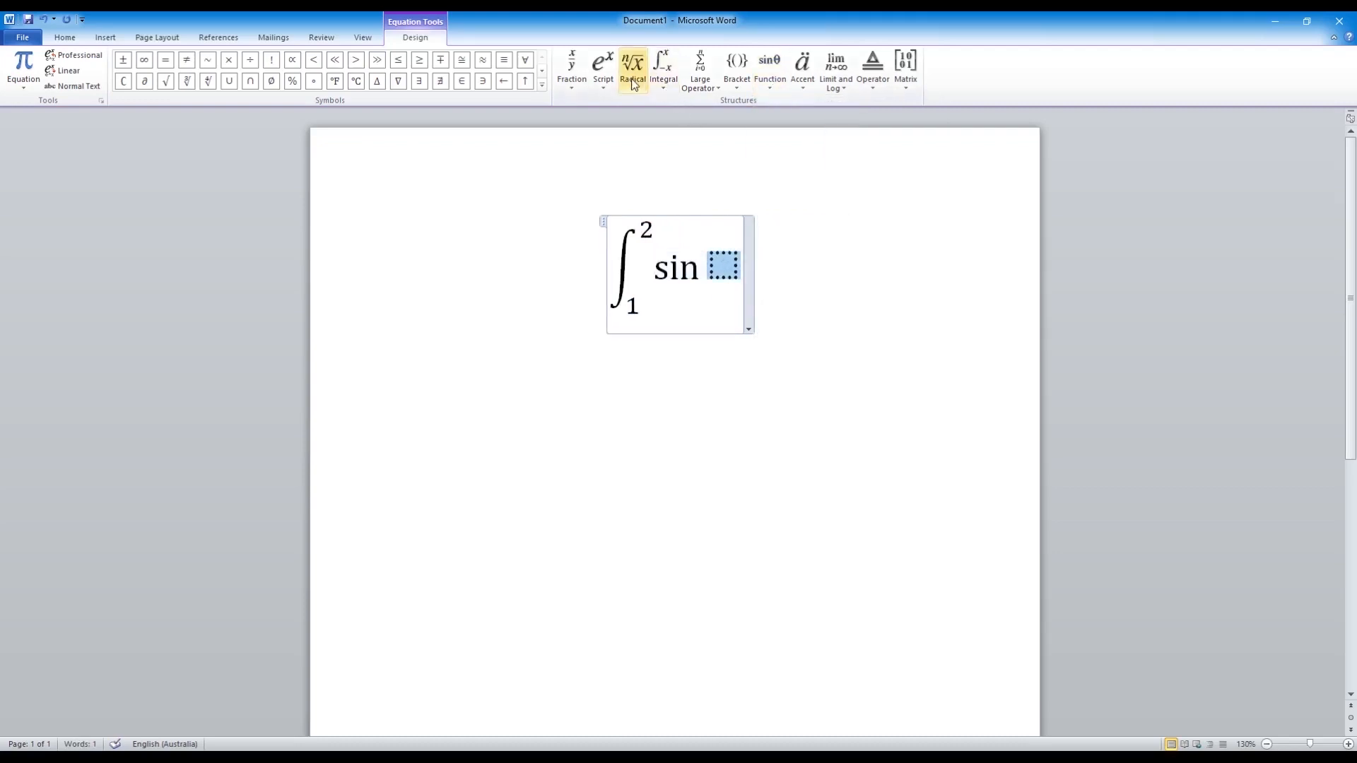
click(632, 62)
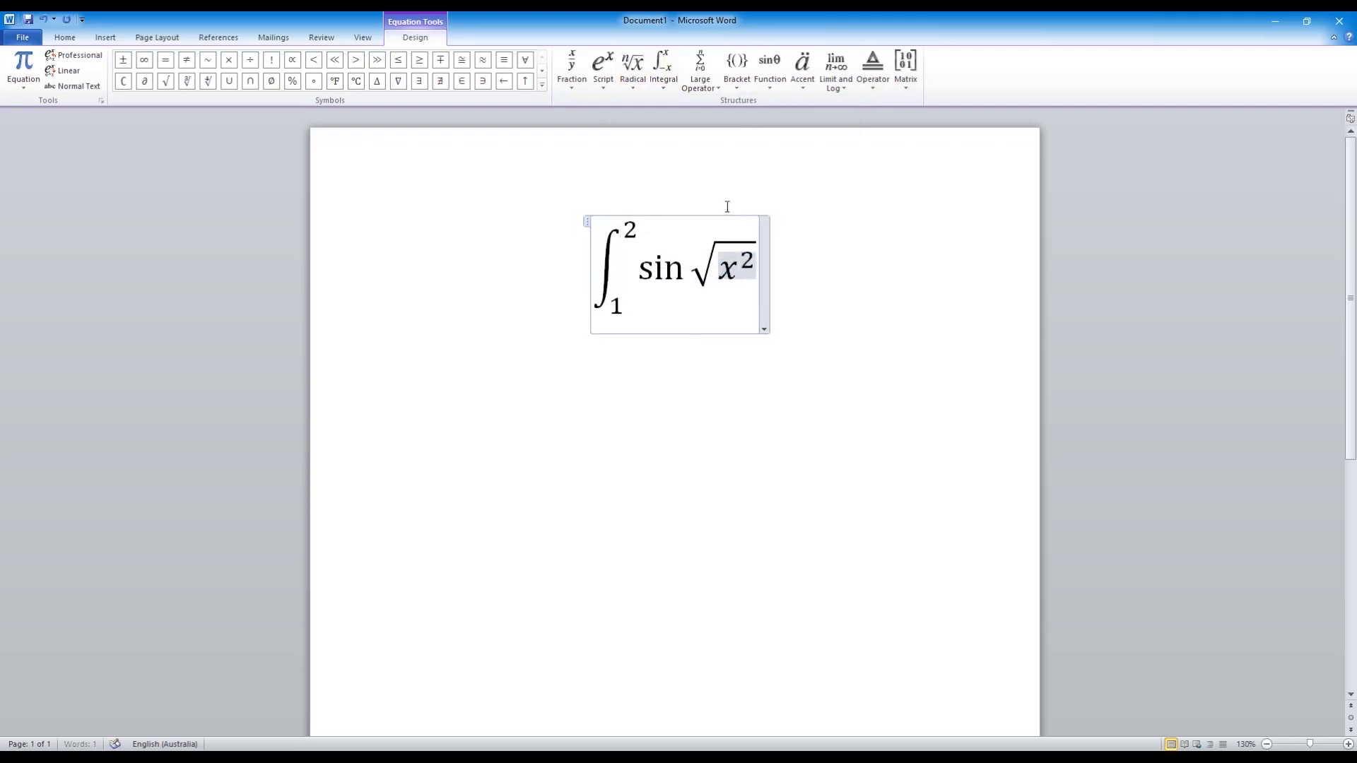
mouse_move(746, 244)
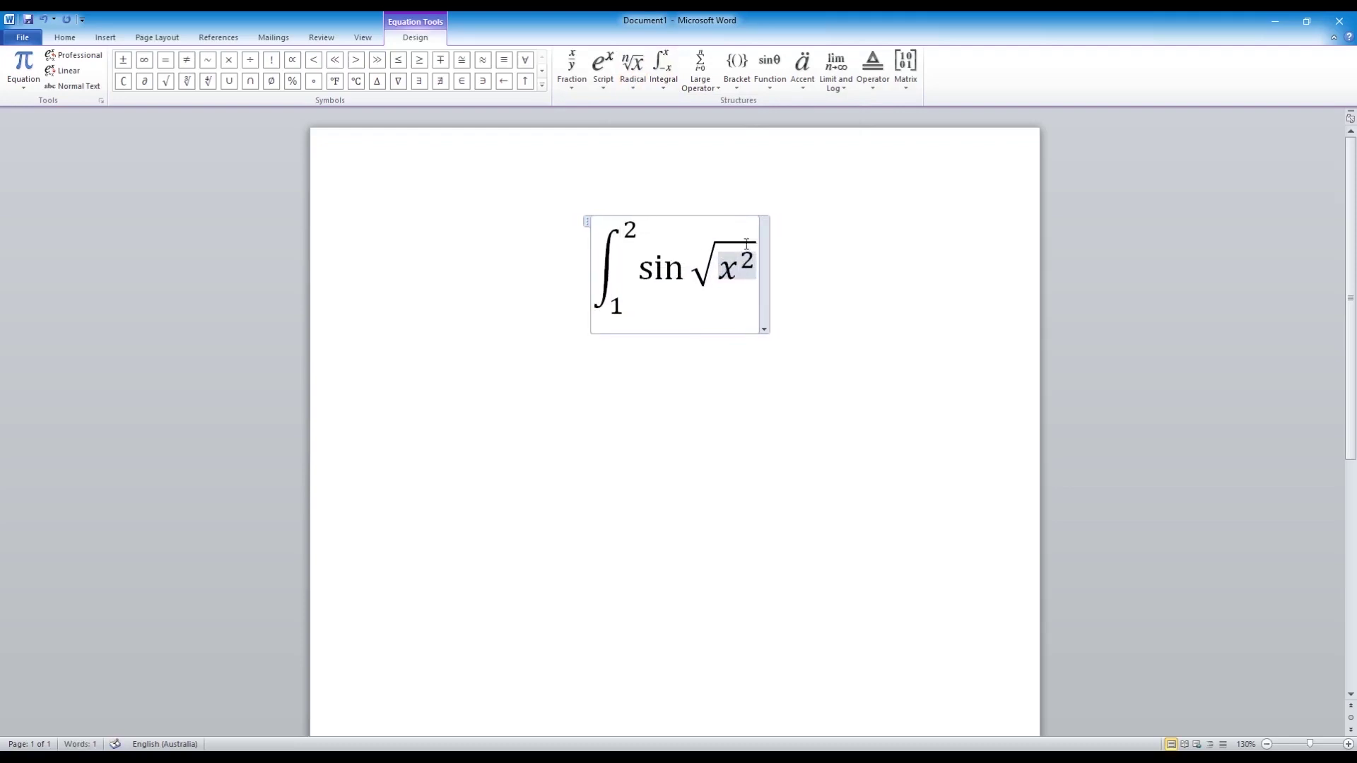
text(- 1)
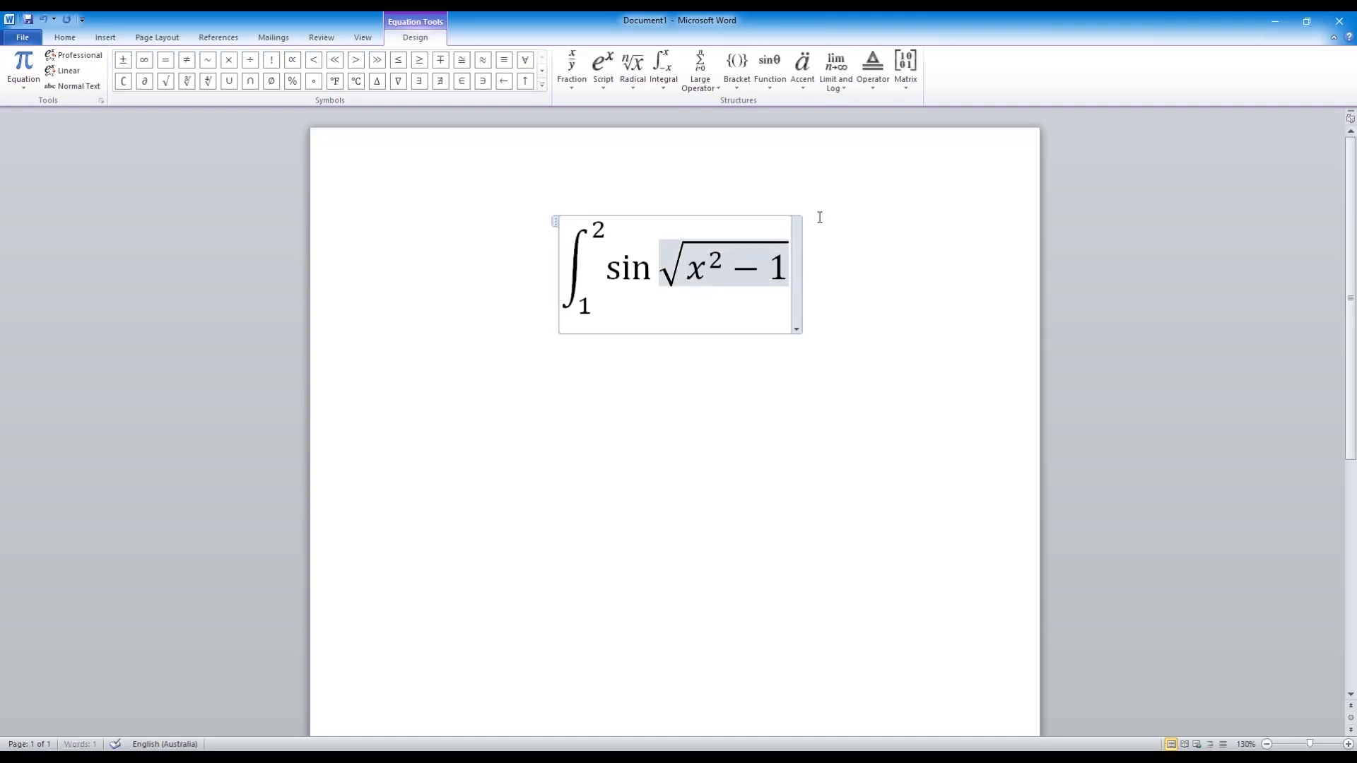
text(dx)
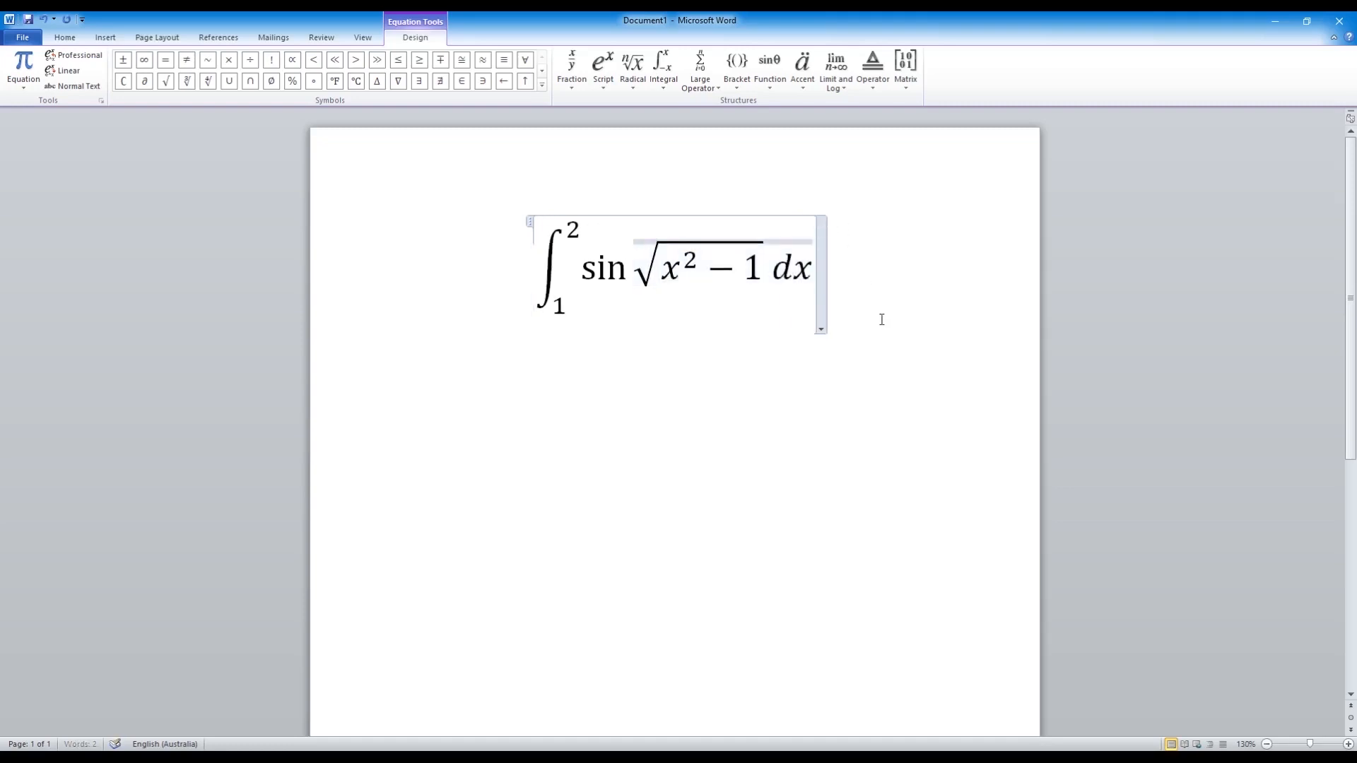